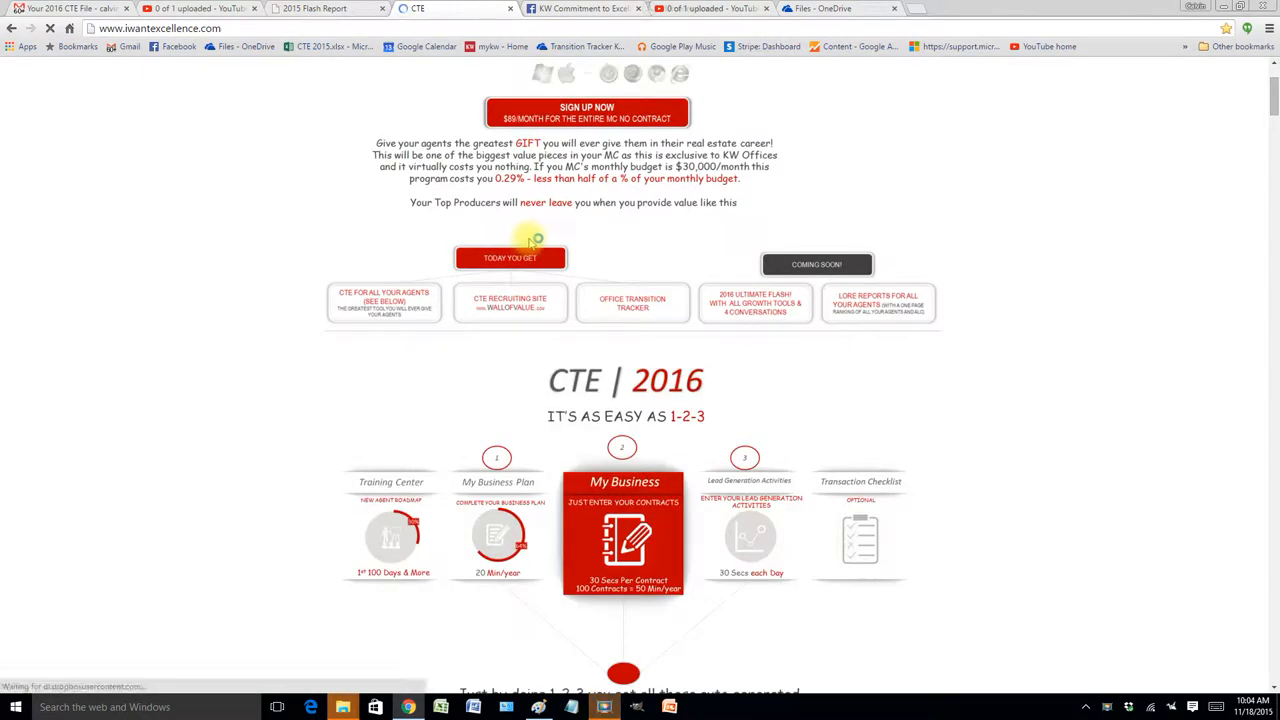
mouse_move(760, 290)
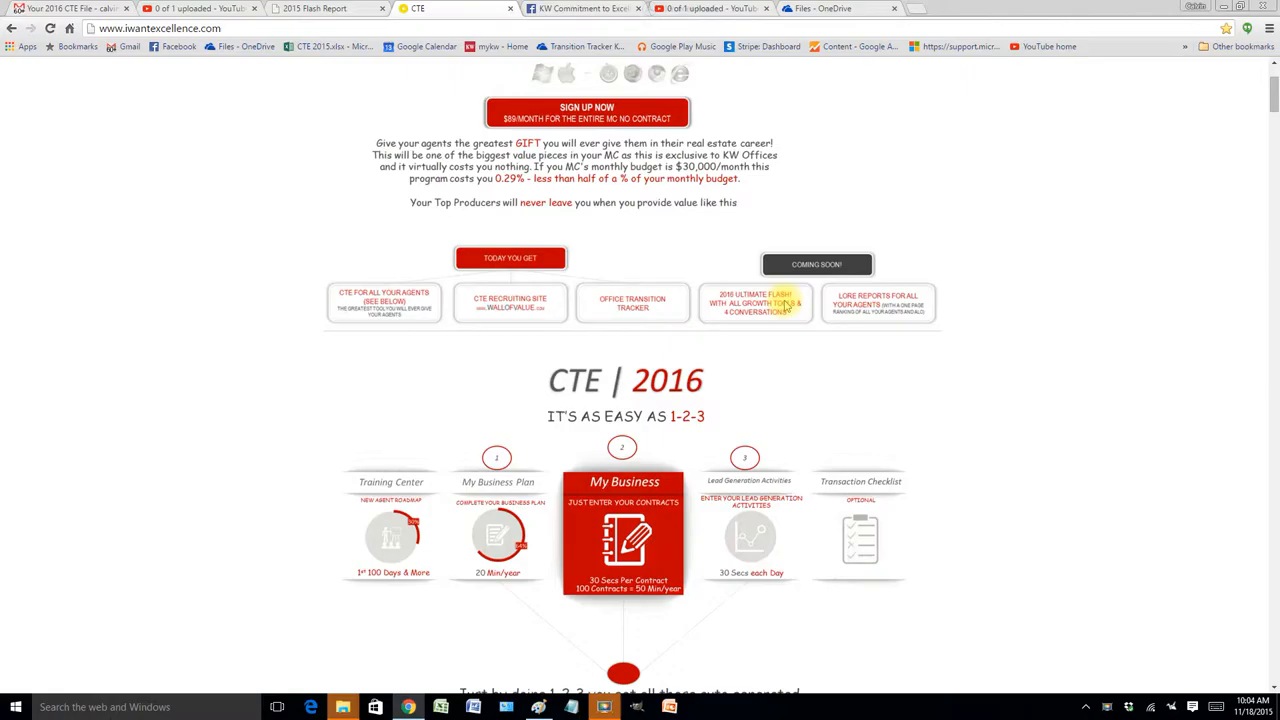
scroll(down, 3)
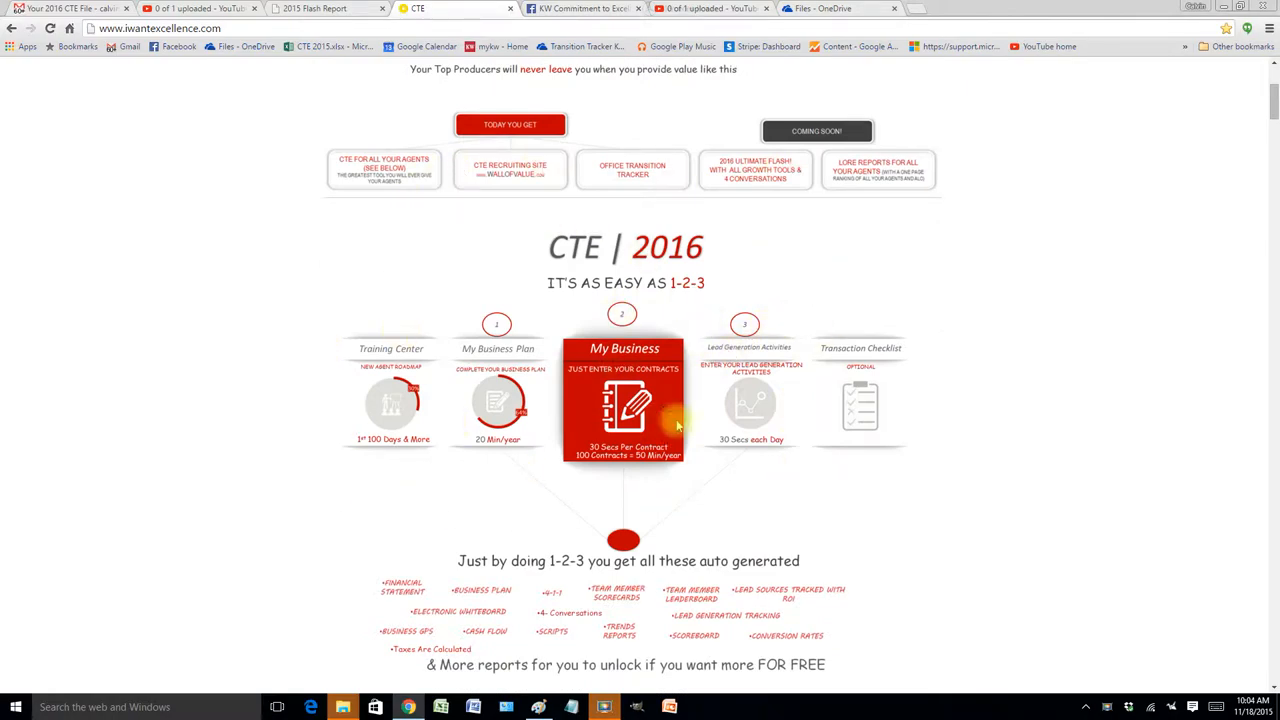
scroll(up, 3)
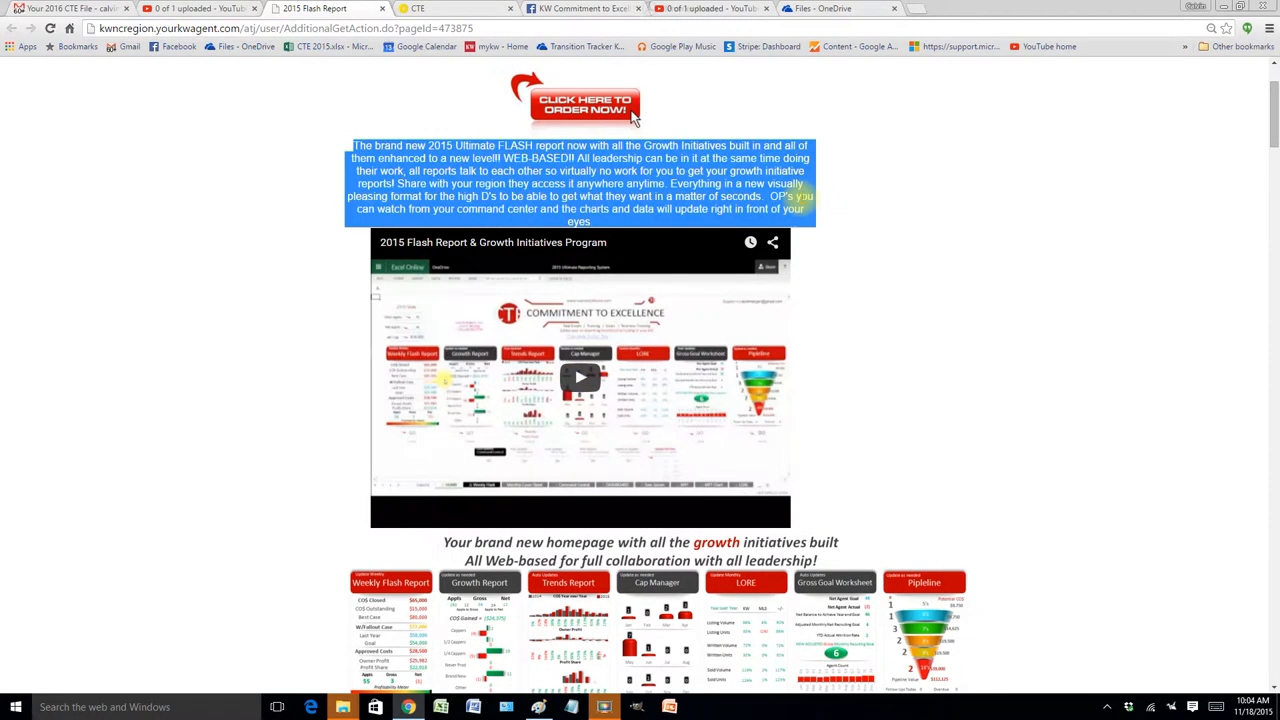
scroll(down, 3)
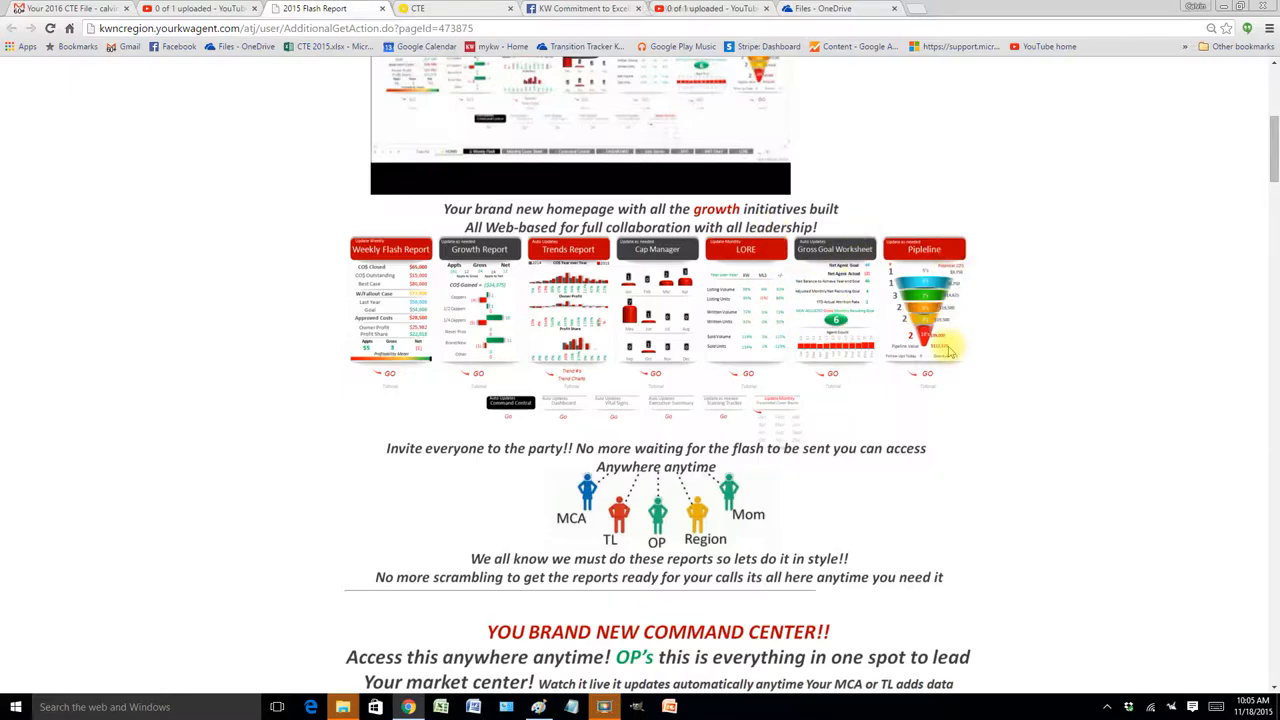
scroll(down, 3)
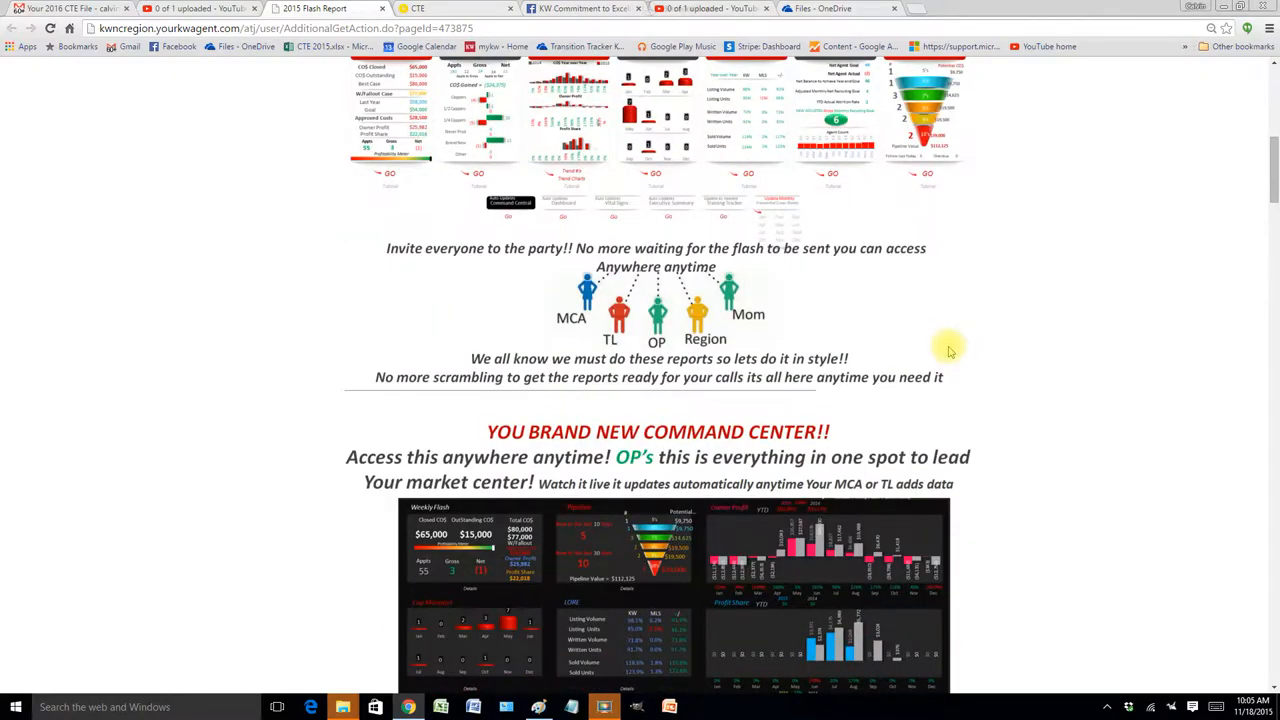
scroll(down, 3)
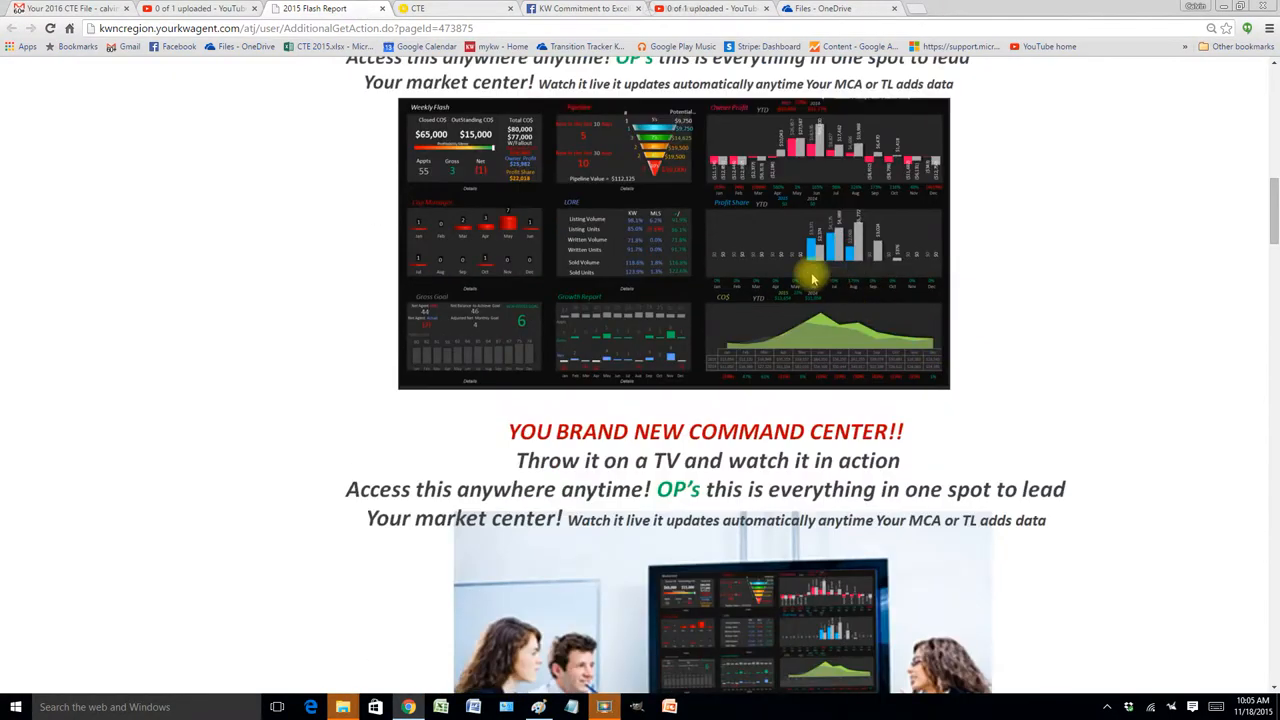
scroll(down, 3)
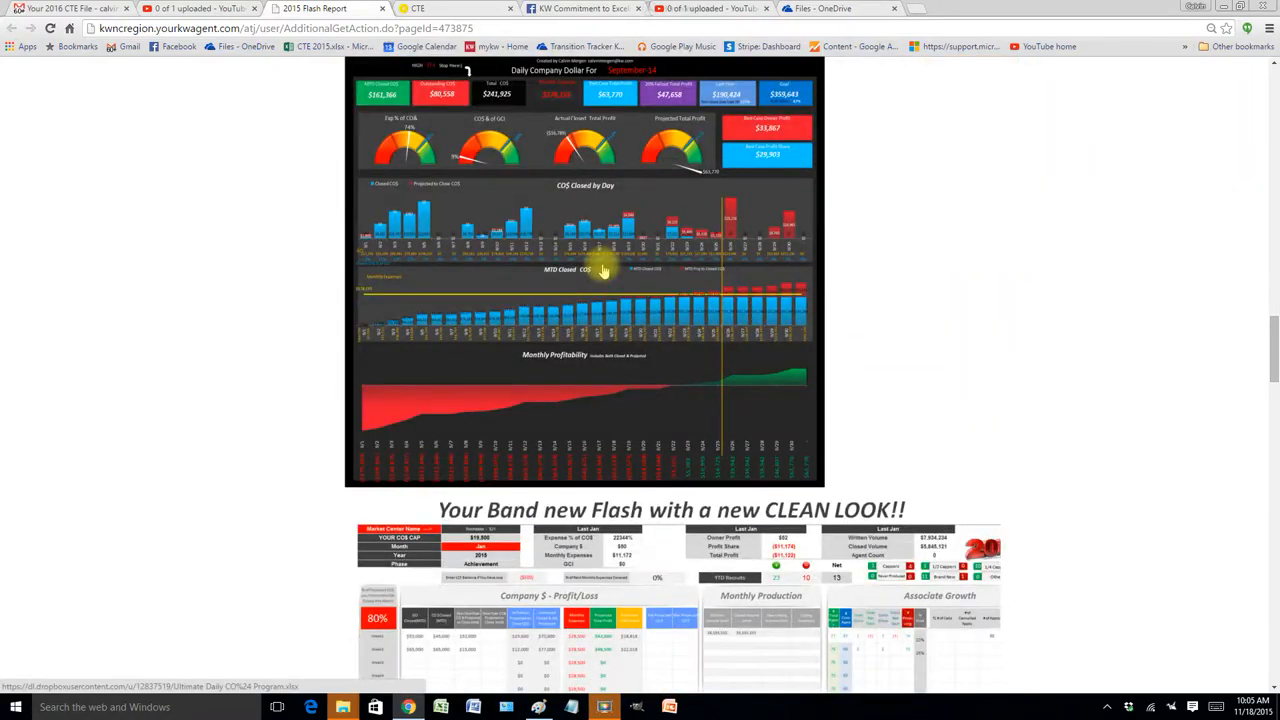
mouse_move(676, 424)
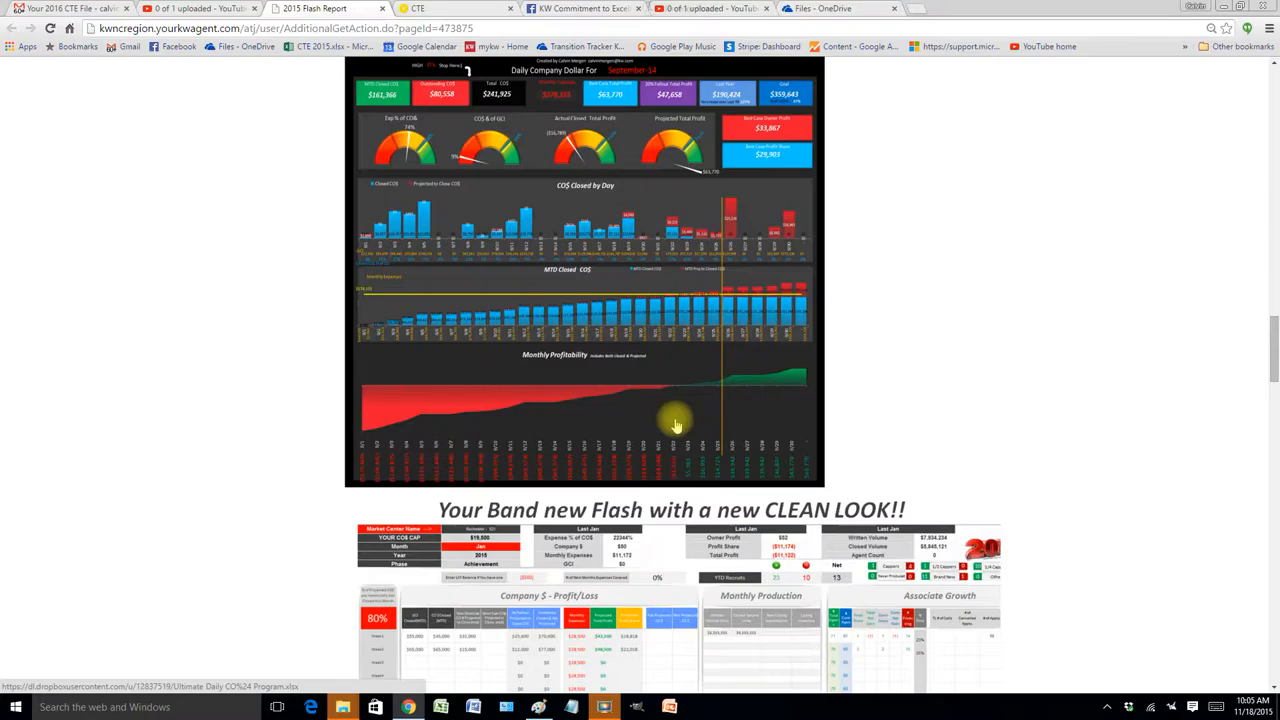
scroll(up, 3)
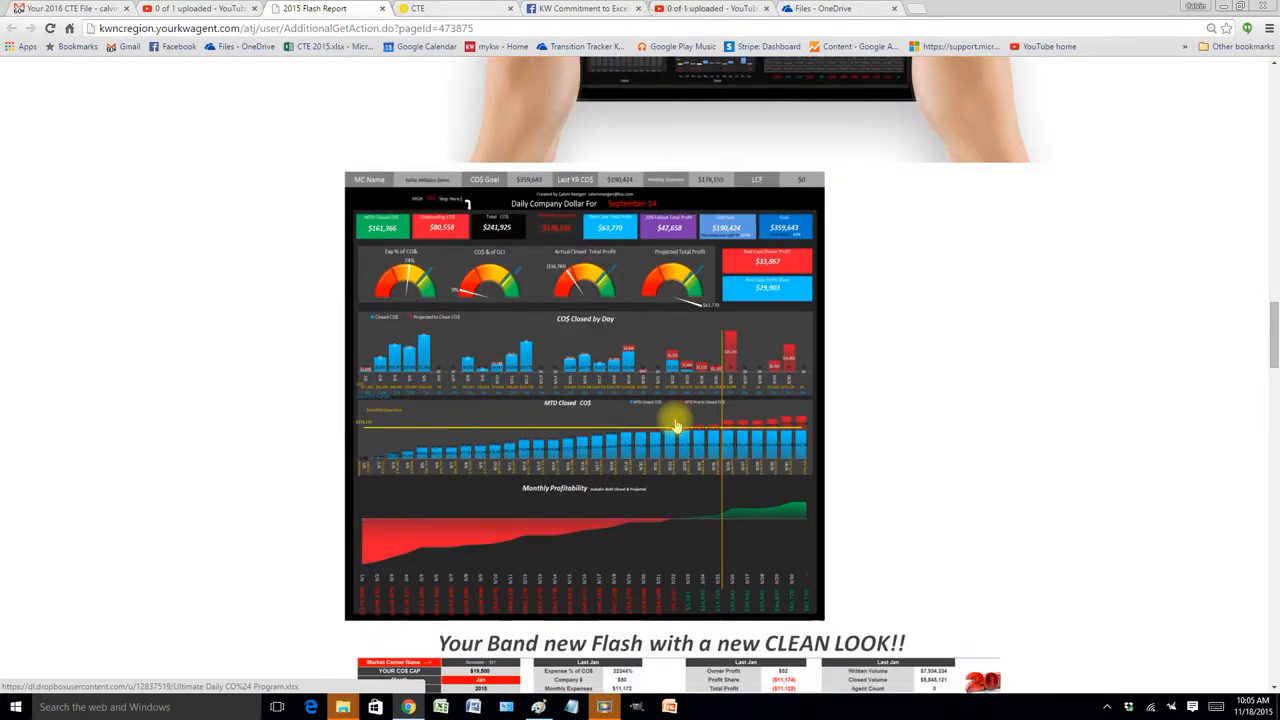
scroll(down, 3)
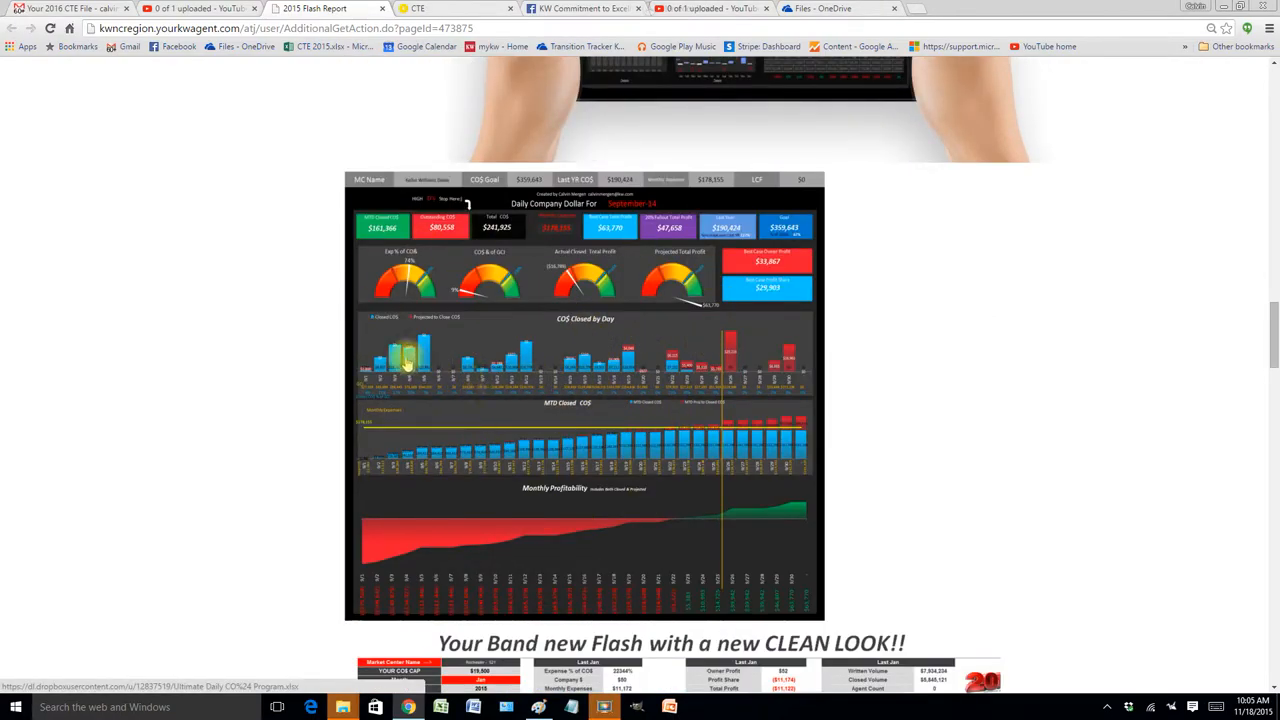
scroll(down, 3)
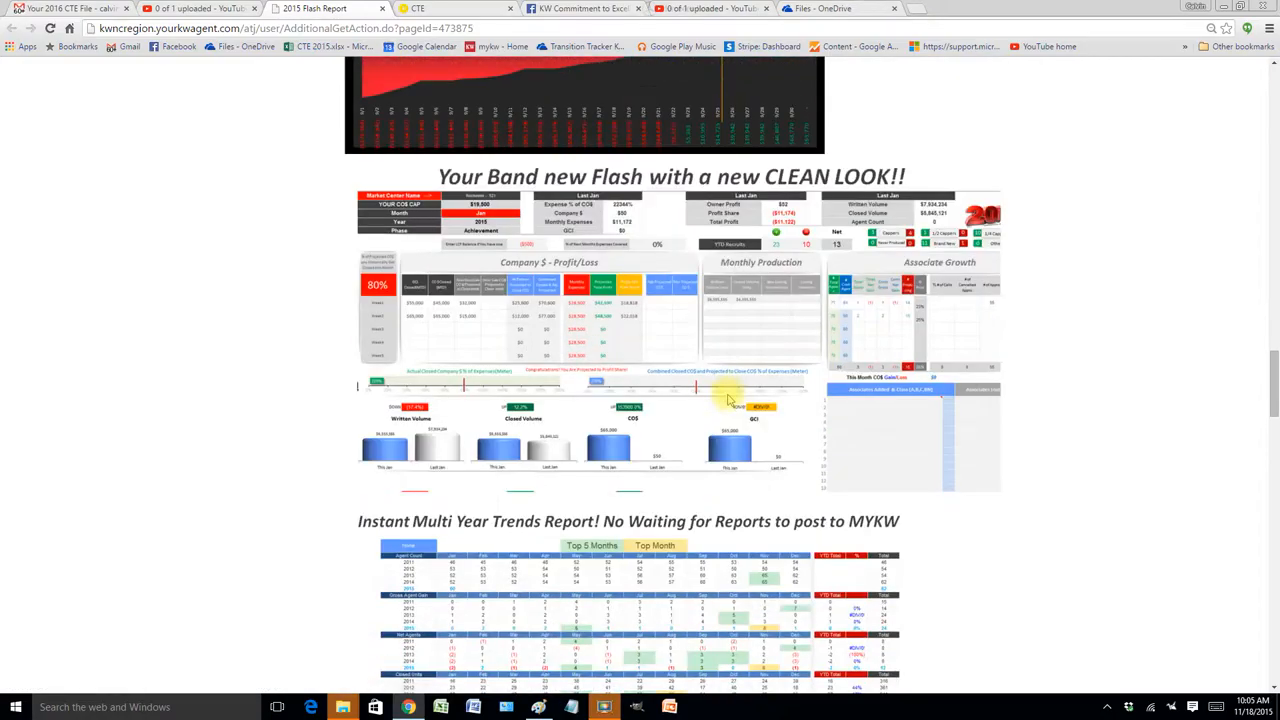
scroll(down, 3)
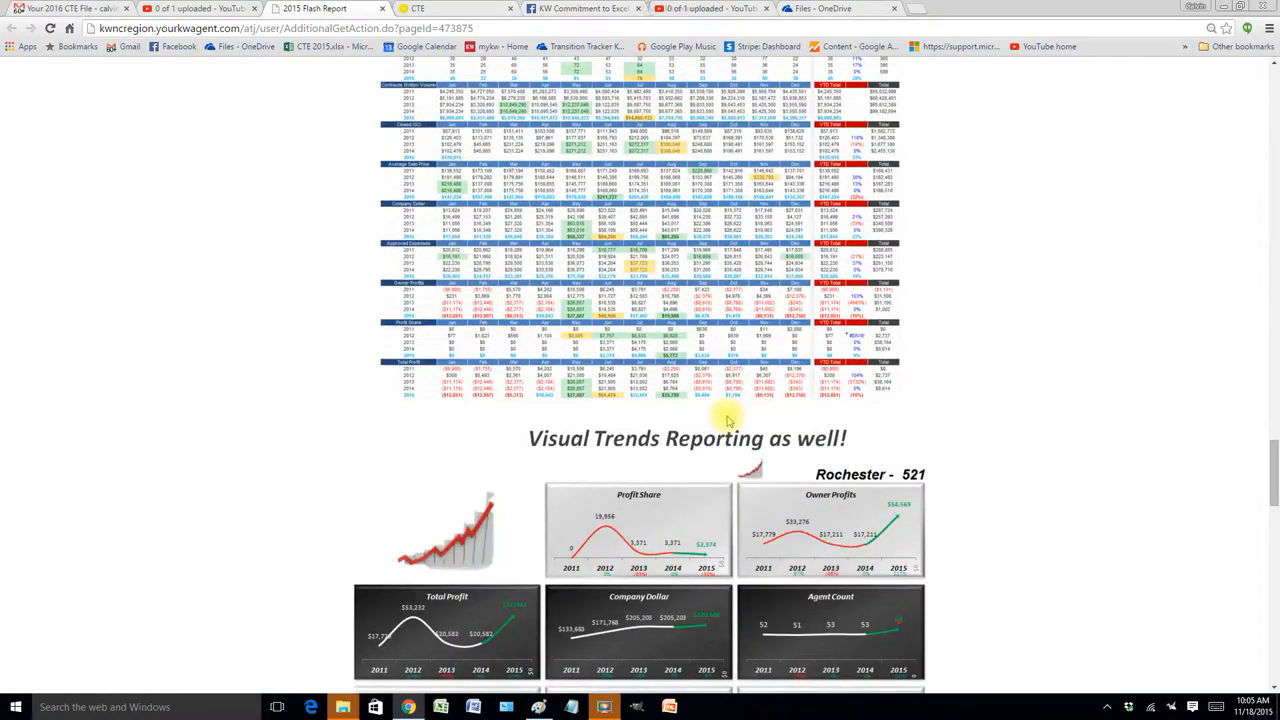
scroll(up, 3)
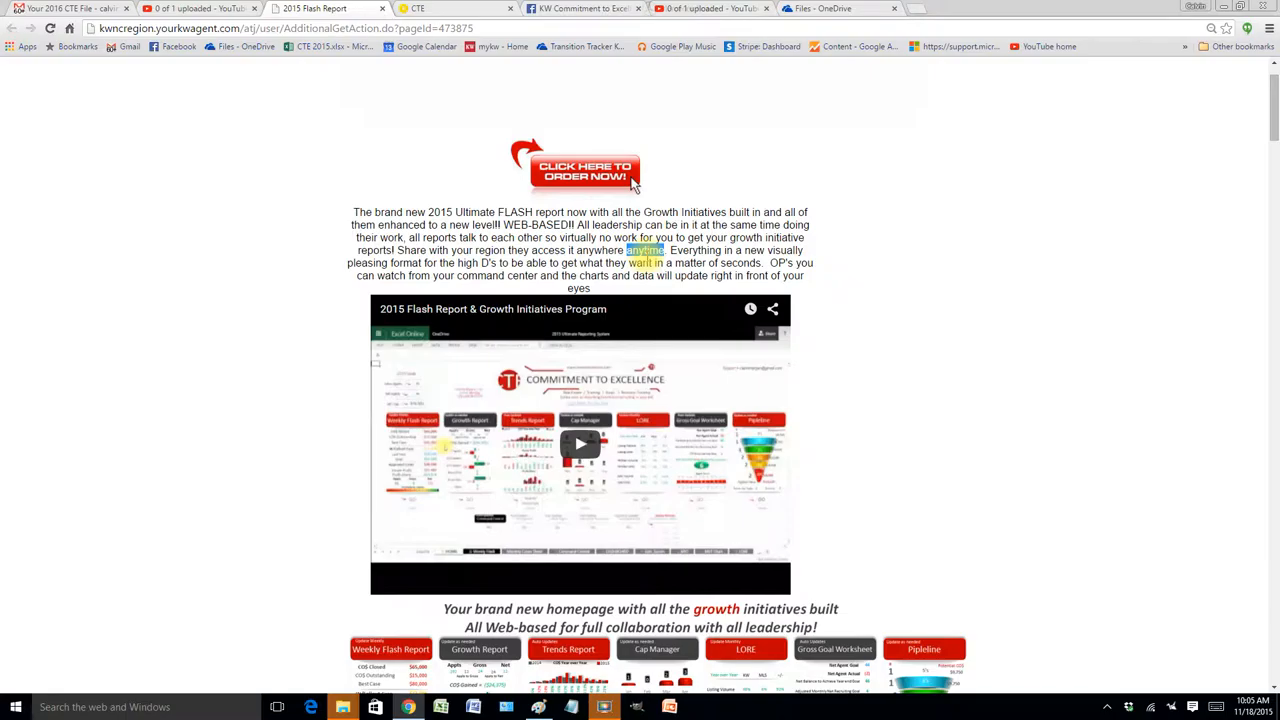
scroll(down, 3)
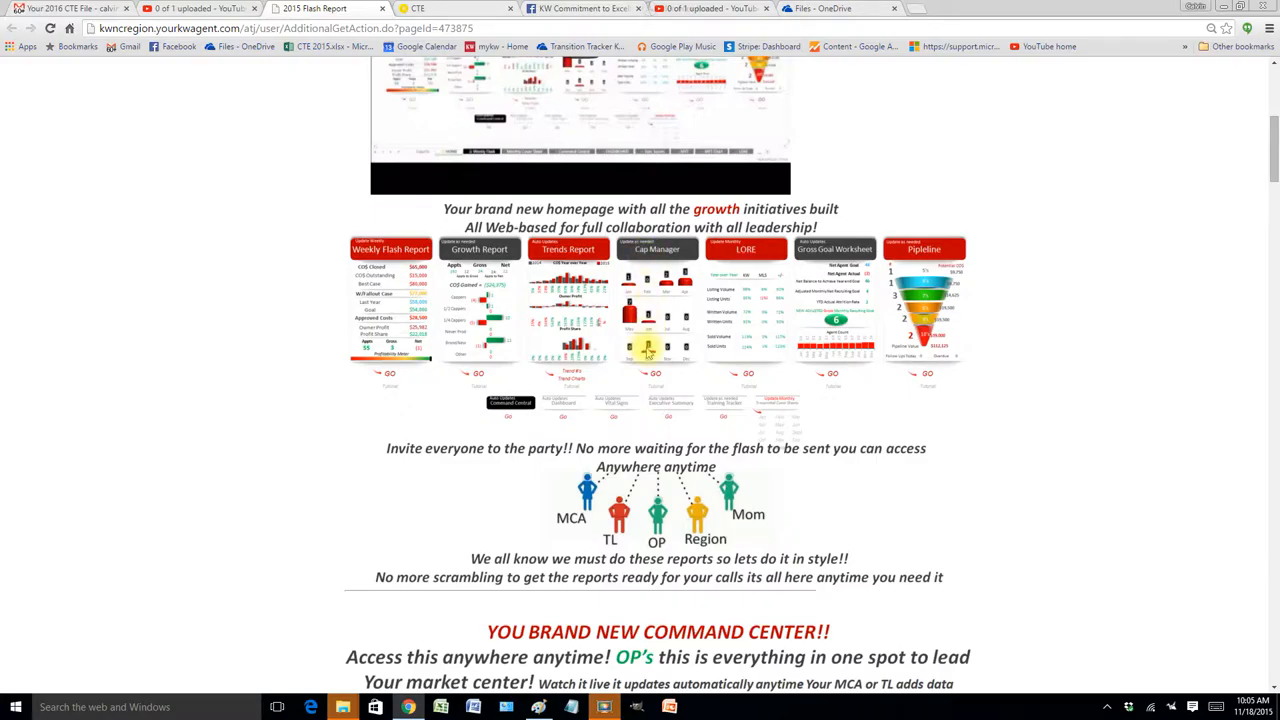
scroll(up, 3)
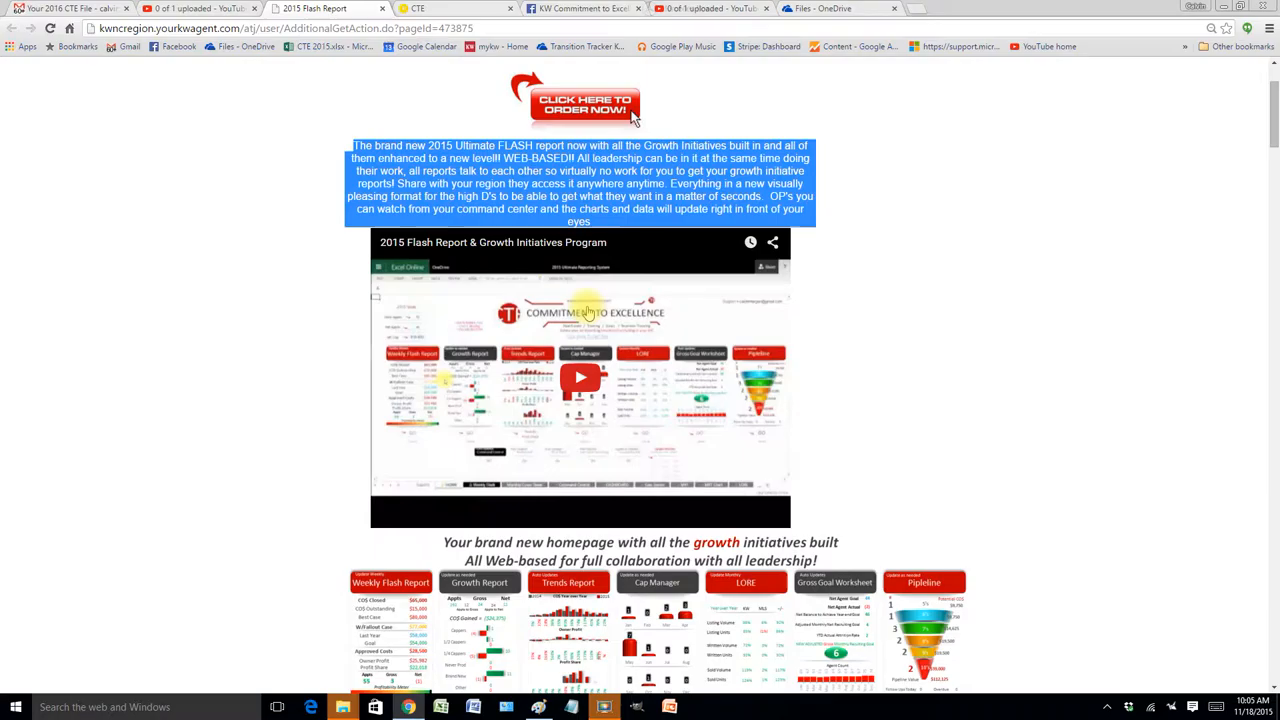
mouse_move(622, 448)
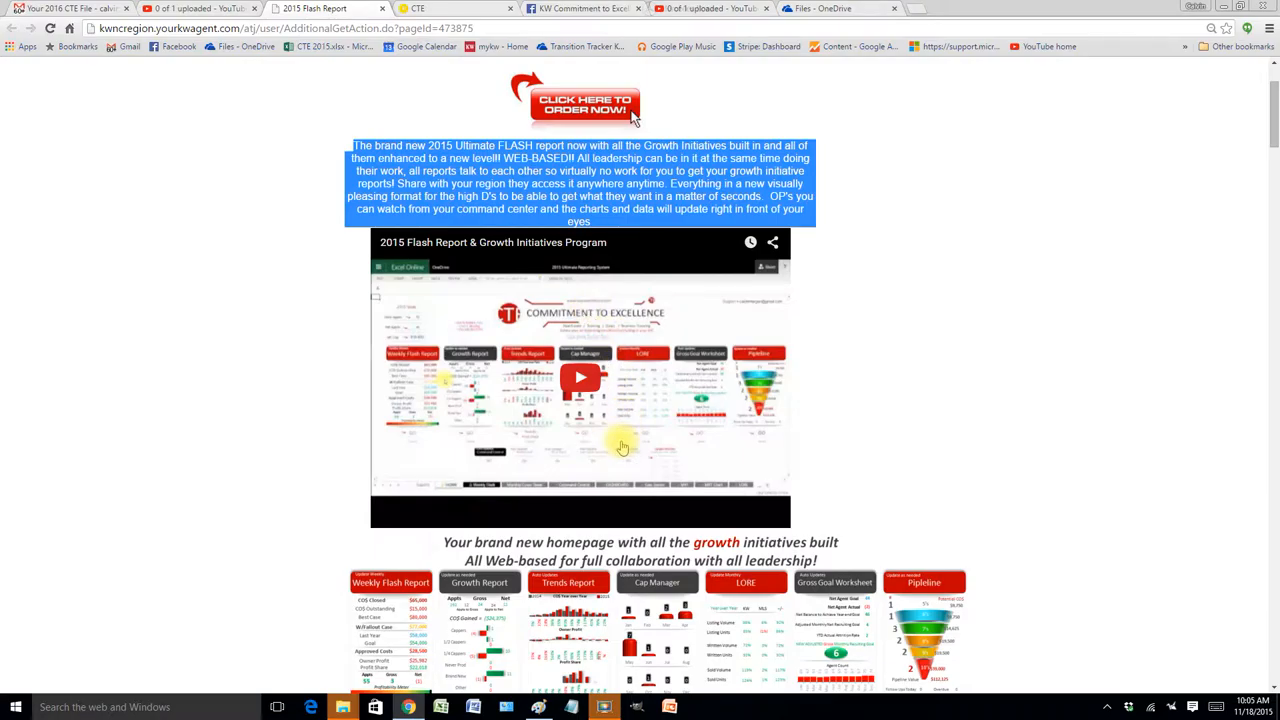
scroll(down, 3)
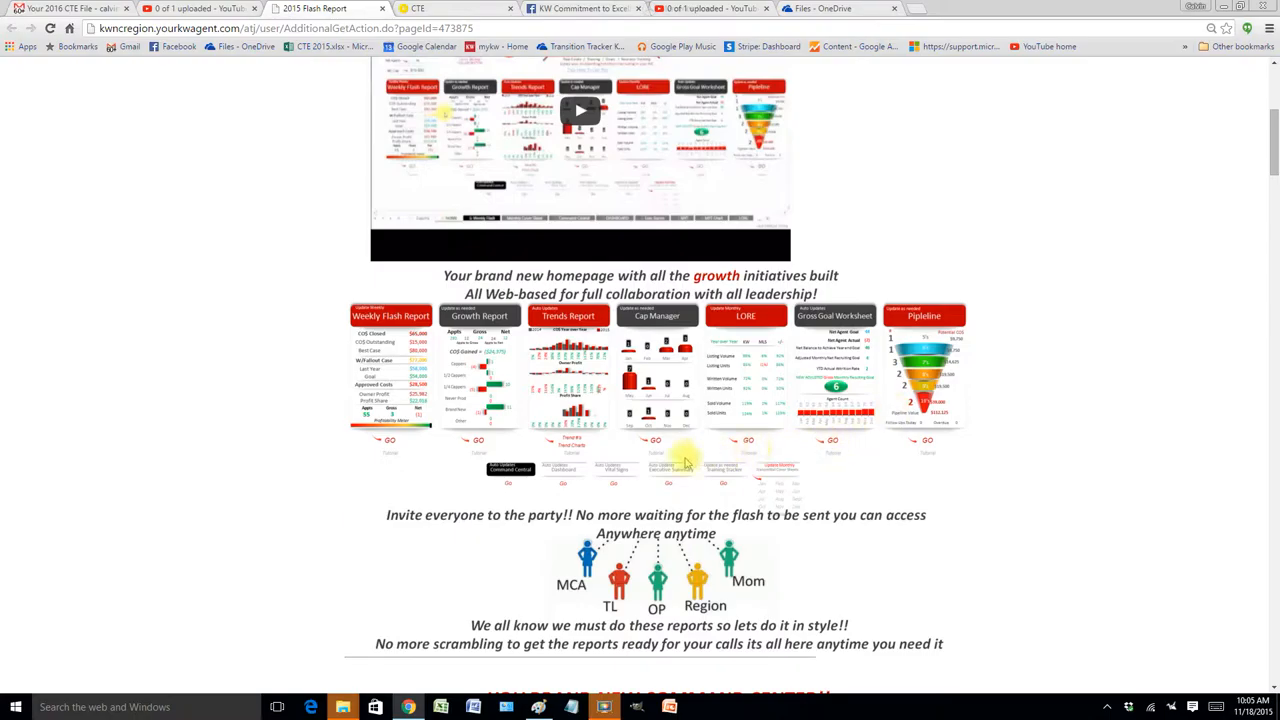
mouse_move(652, 458)
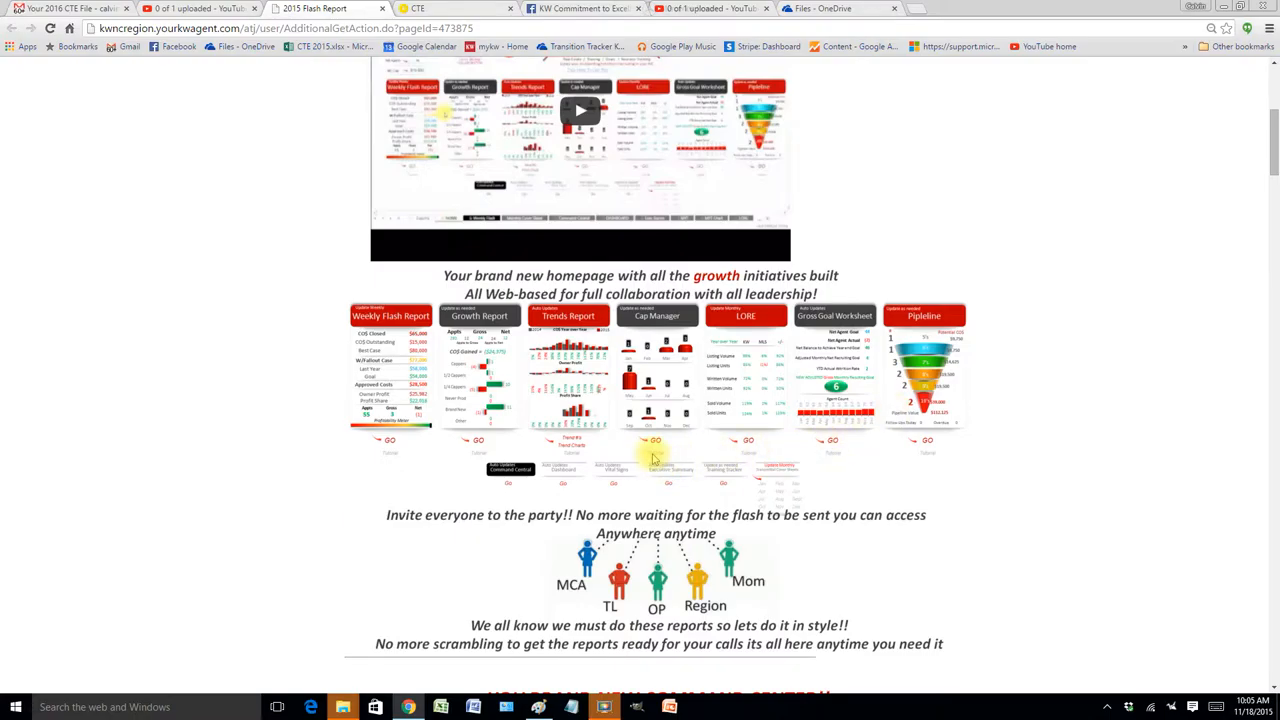
scroll(up, 3)
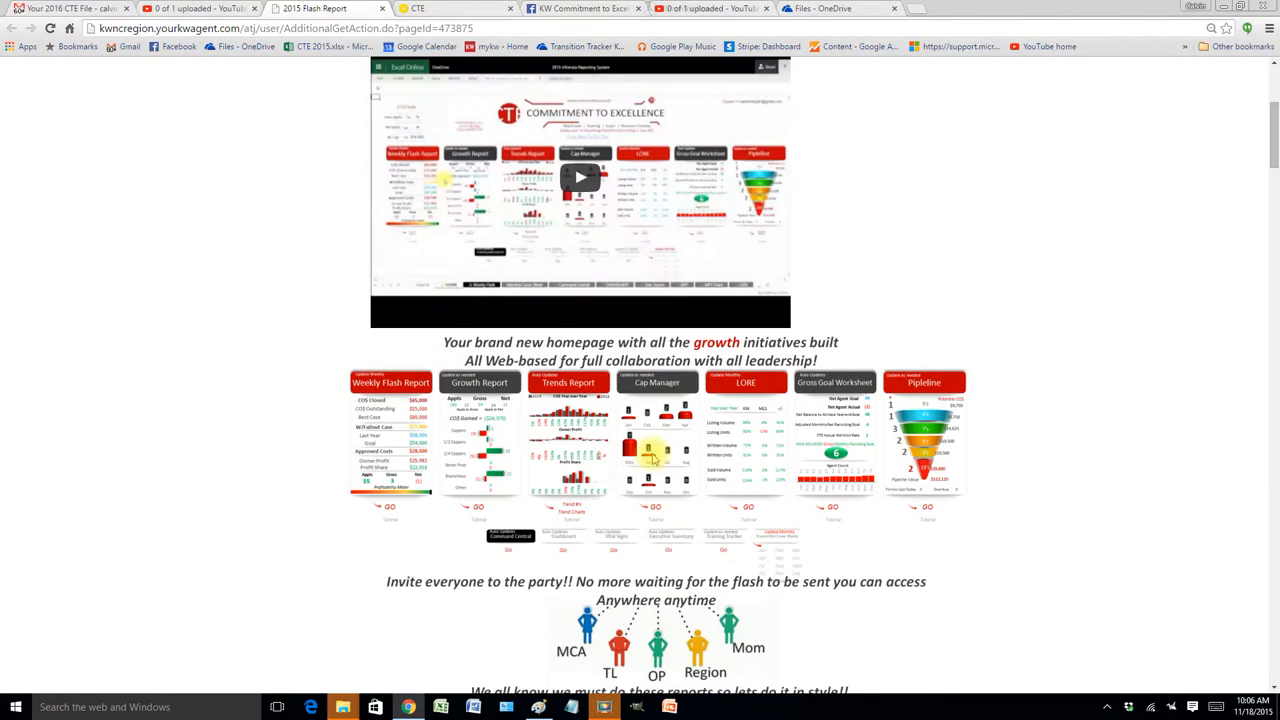
scroll(up, 3)
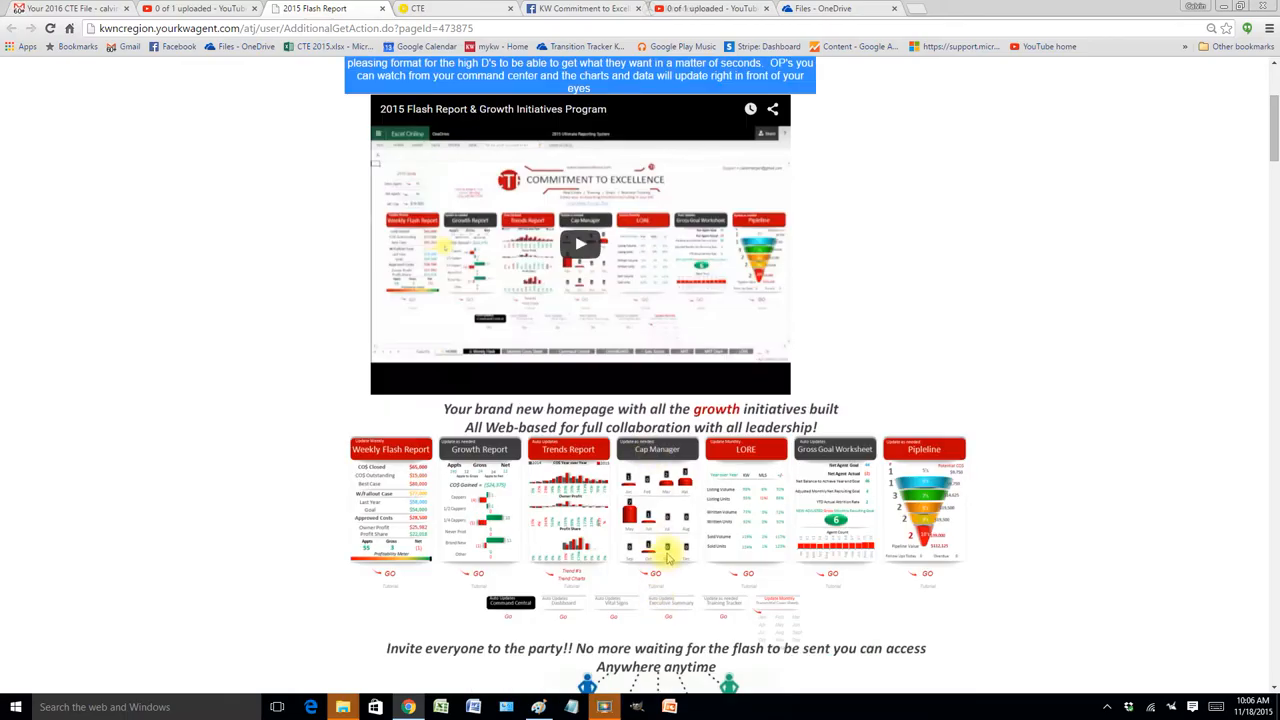